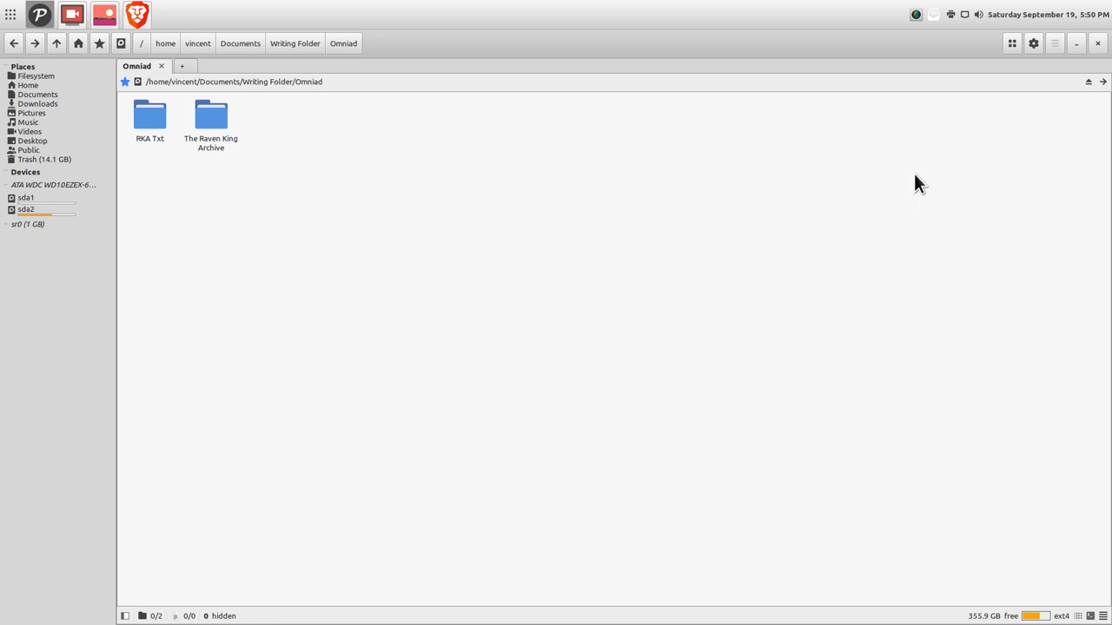
pyautogui.moveTo(416, 139)
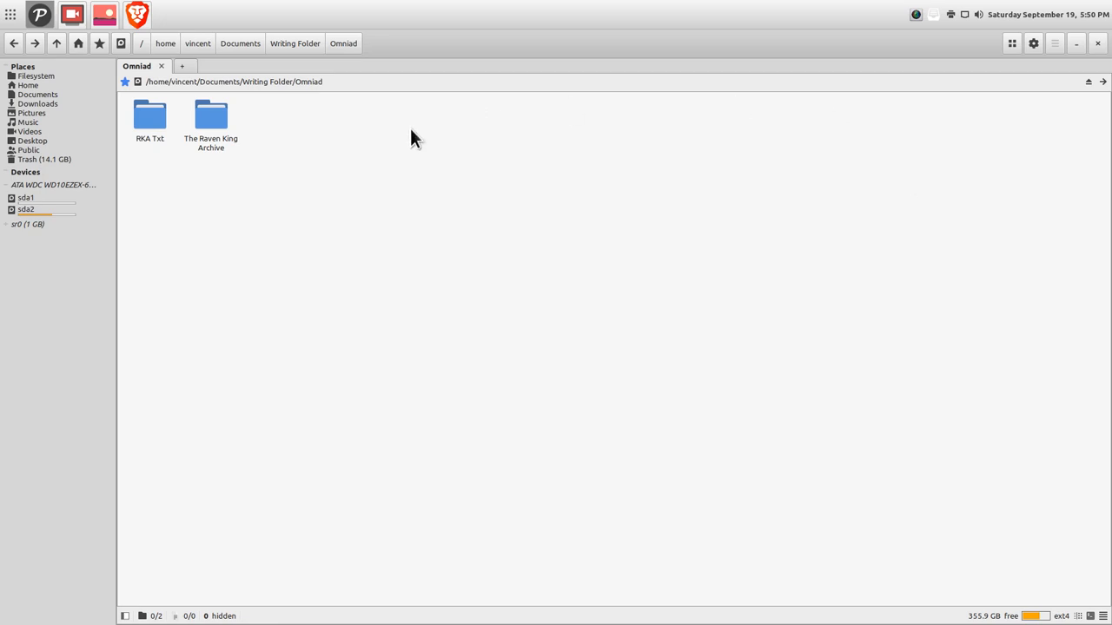
# - Browse the RKA Txt folder's subfolders and grid of converted plain-text documents
pyautogui.doubleClick(149, 115)
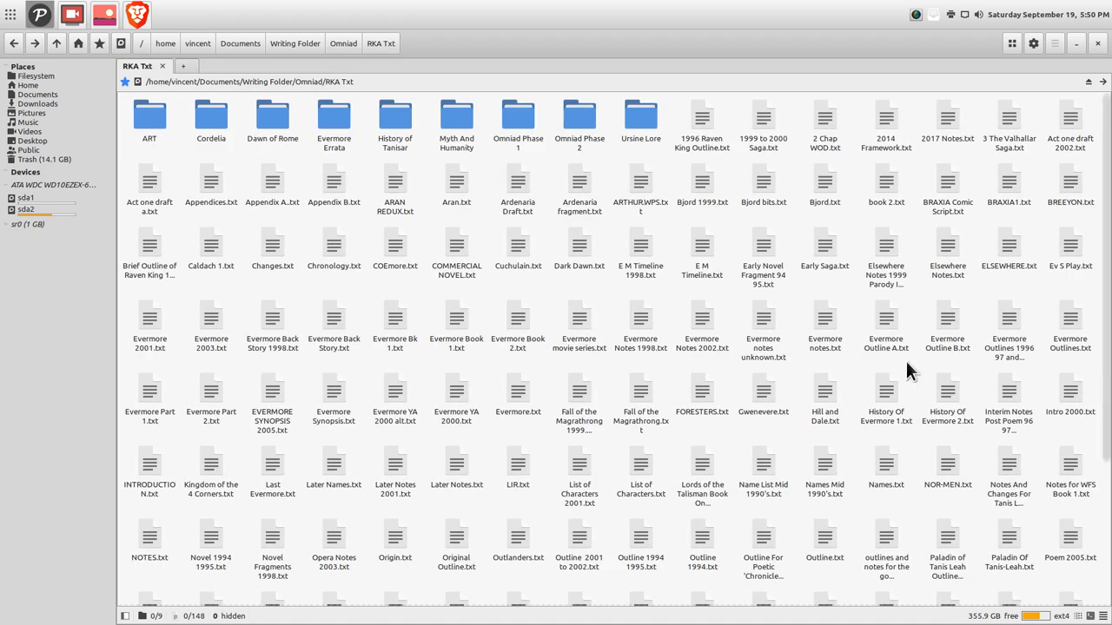
pyautogui.scroll(-3)
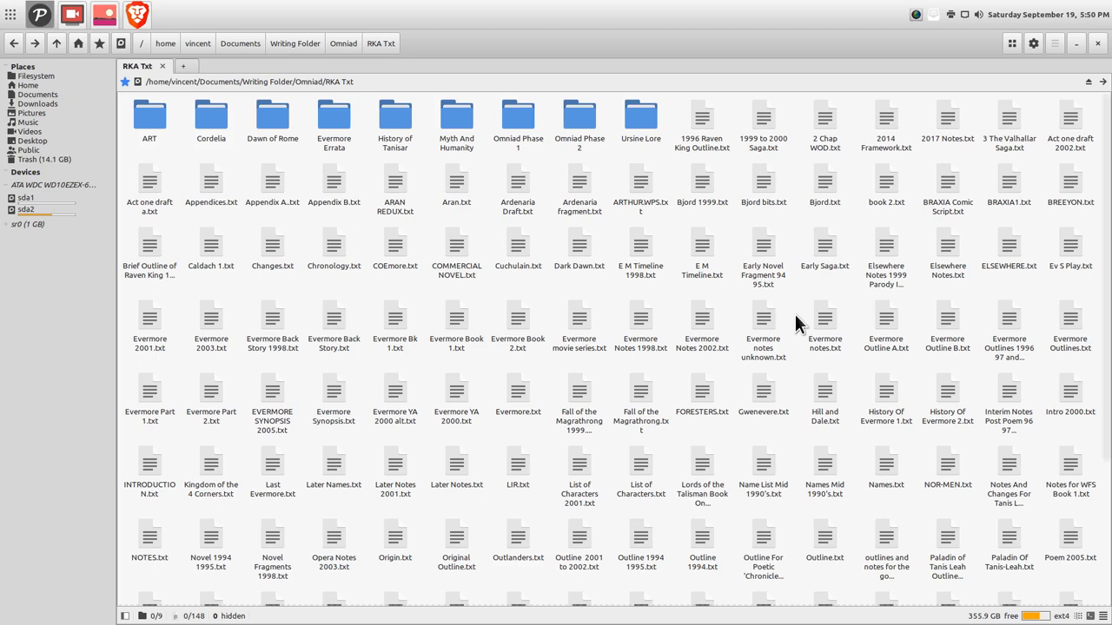
pyautogui.moveTo(786, 320)
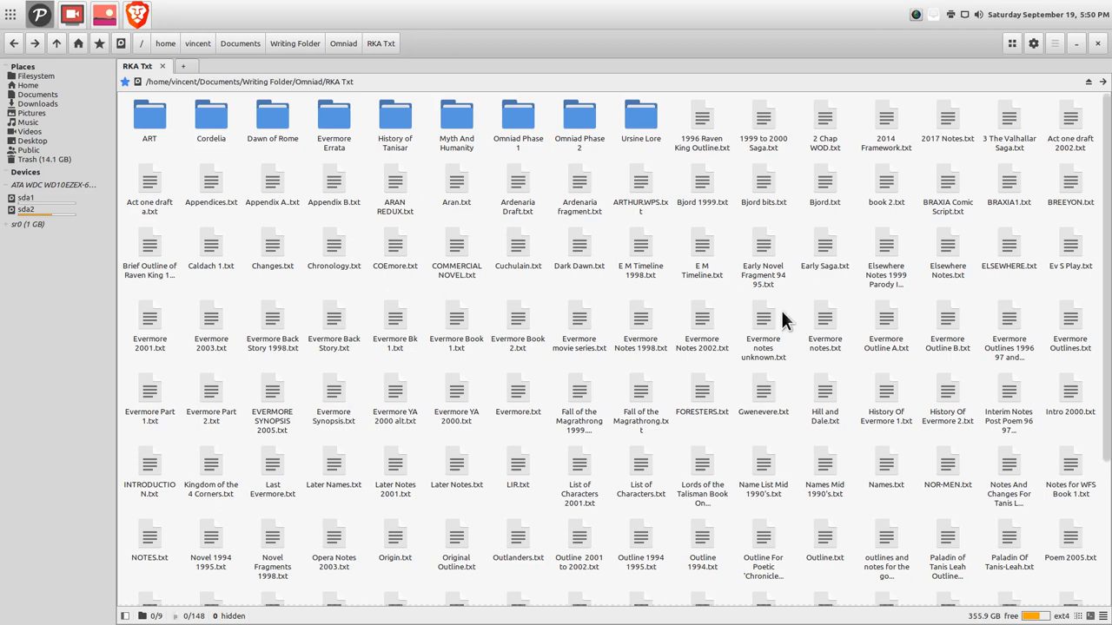
pyautogui.moveTo(580, 243)
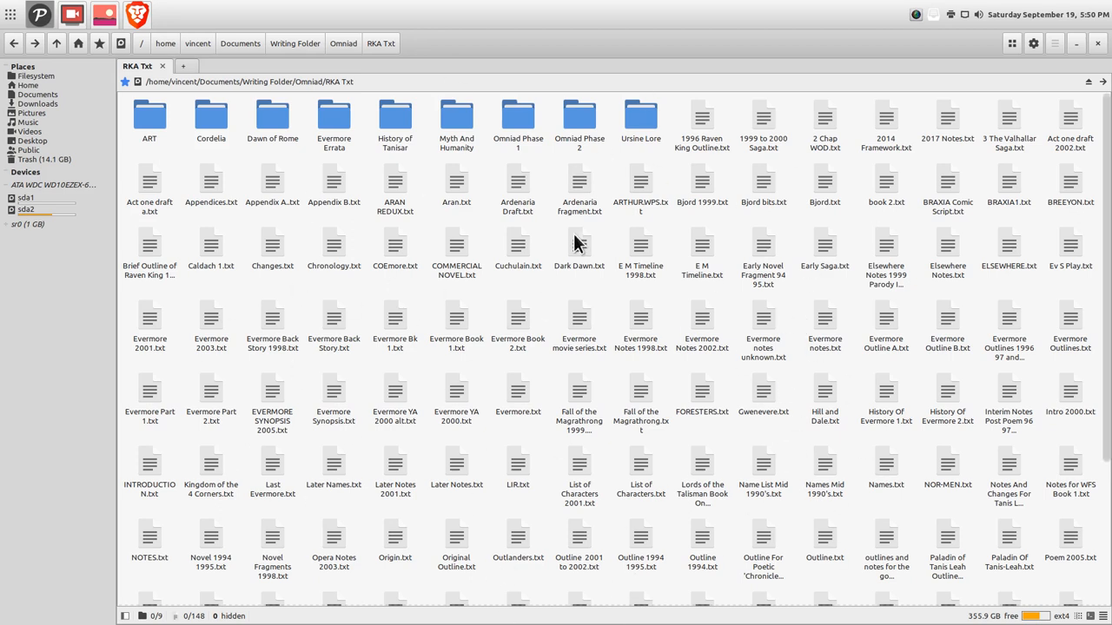
pyautogui.moveTo(726, 302)
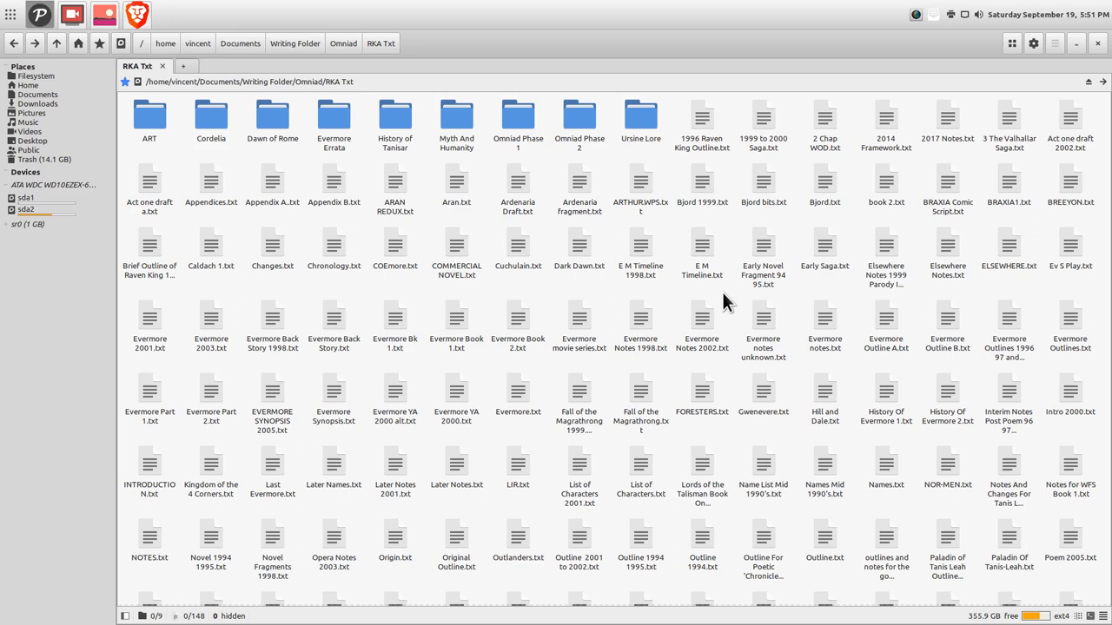
pyautogui.moveTo(111, 153)
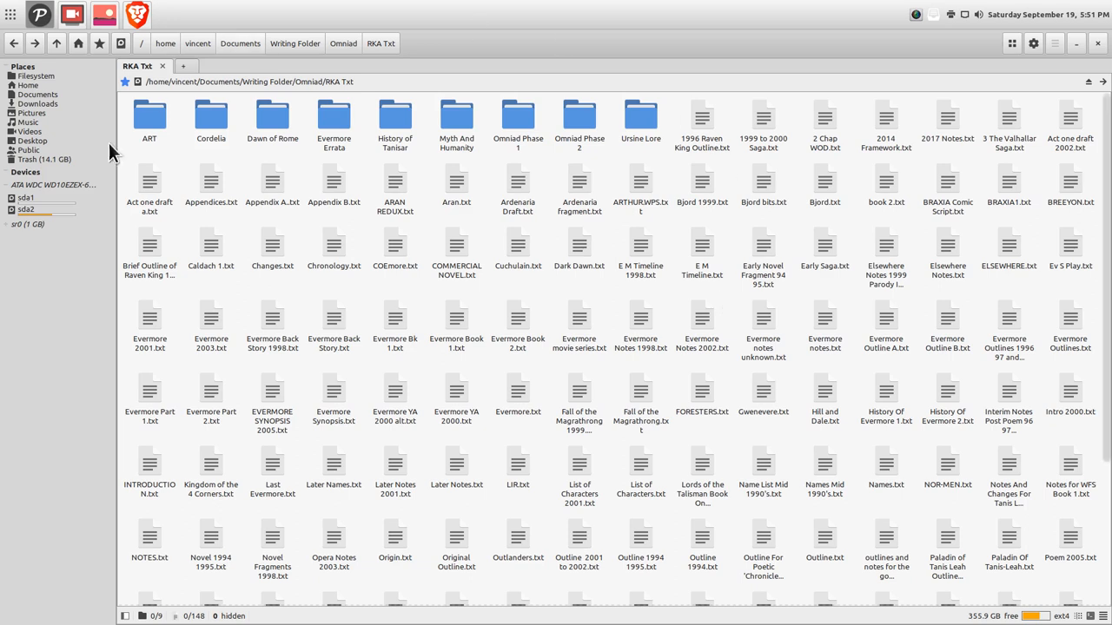
pyautogui.moveTo(754, 467)
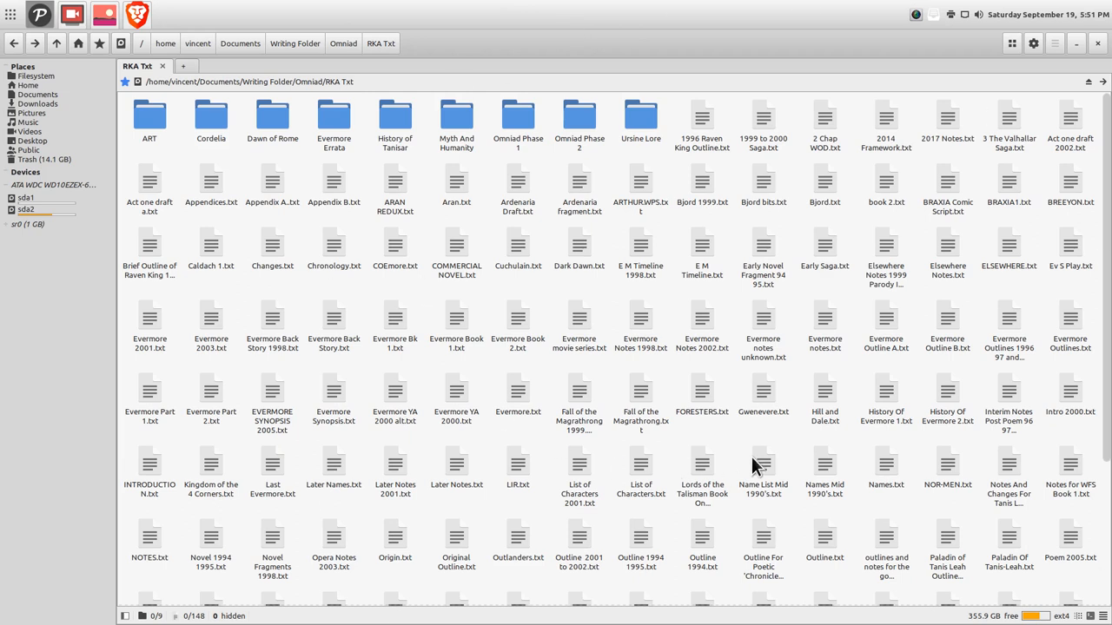
pyautogui.moveTo(823, 327)
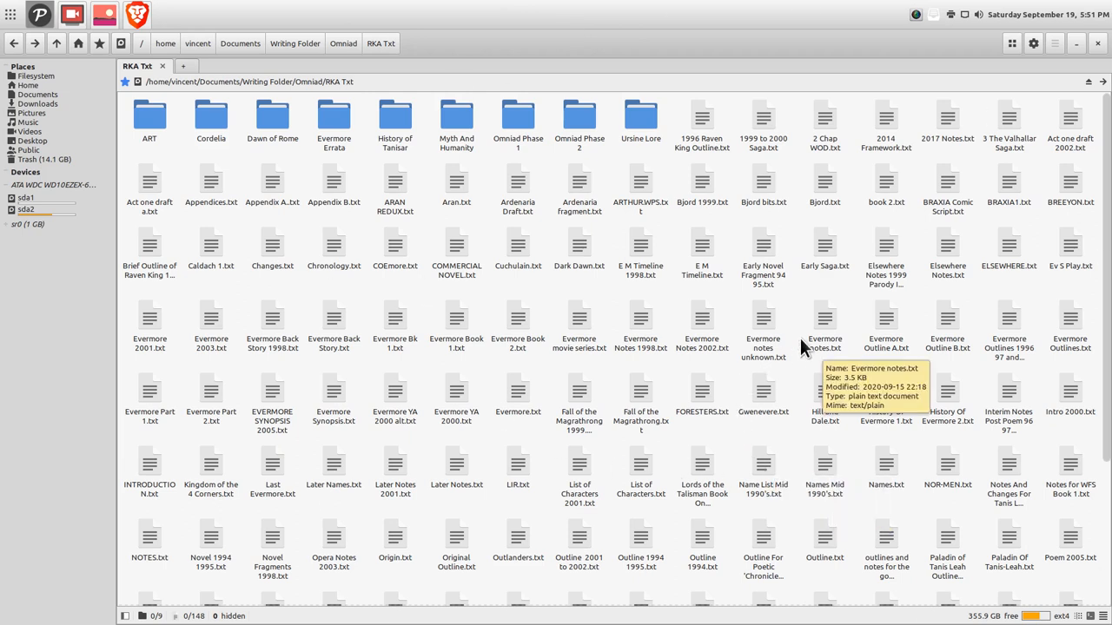
pyautogui.moveTo(780, 48)
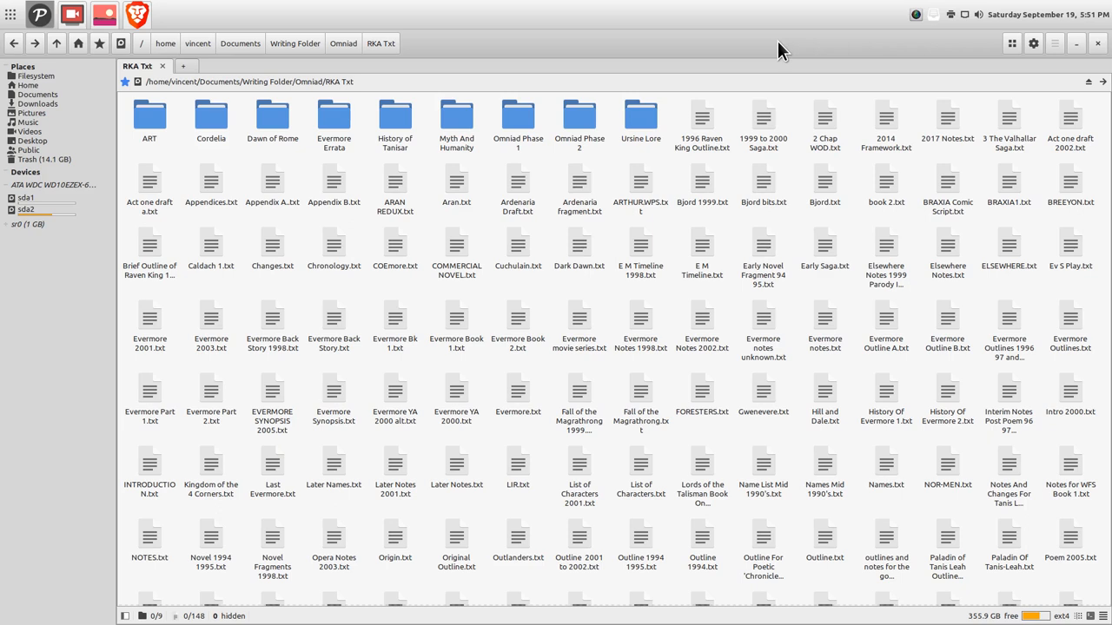
# - Return to the Omniad parent folder listing RKA Txt and The Raven King Archive
pyautogui.click(344, 43)
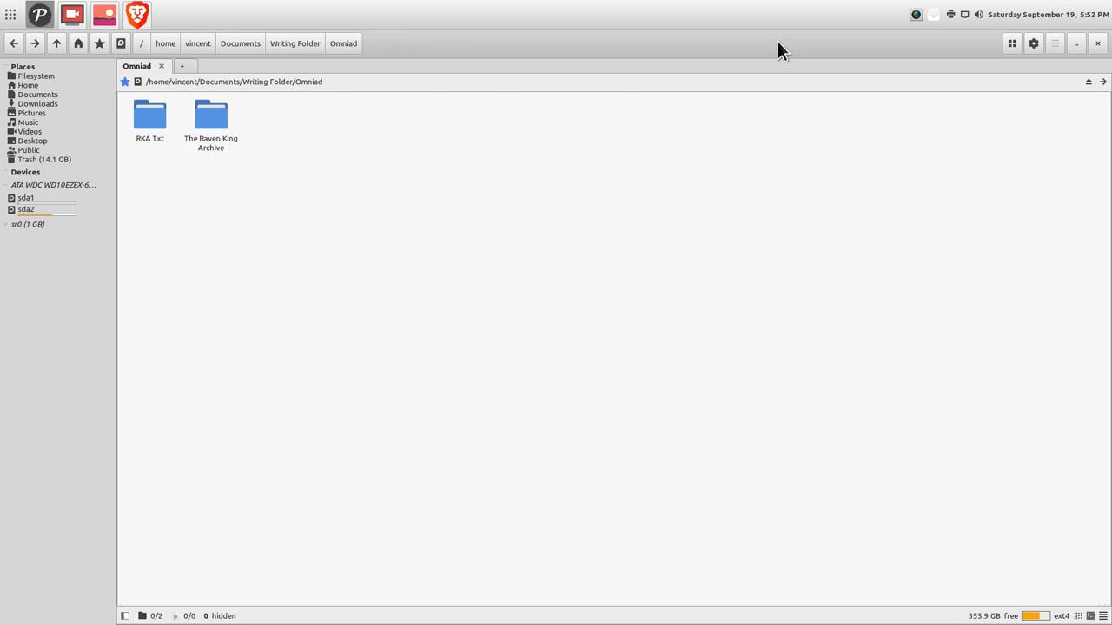